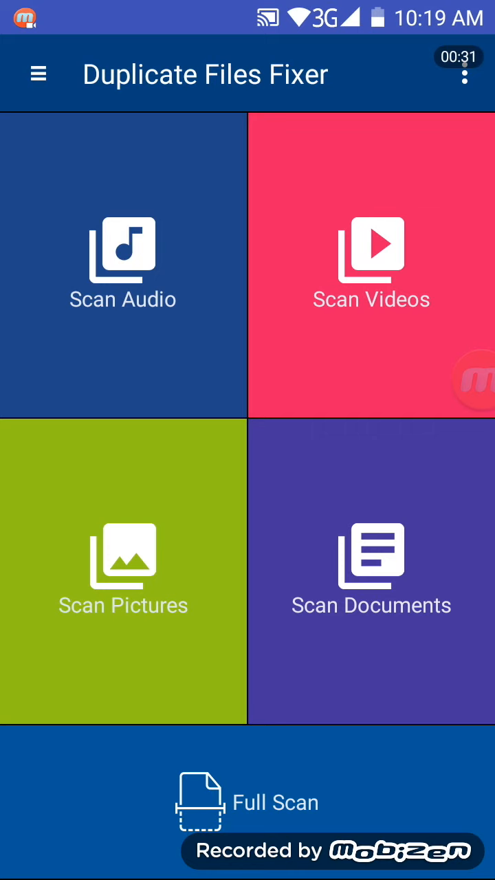
Step: Start a Full Scan and wait for the grouped duplicate file results
left_click(248, 800)
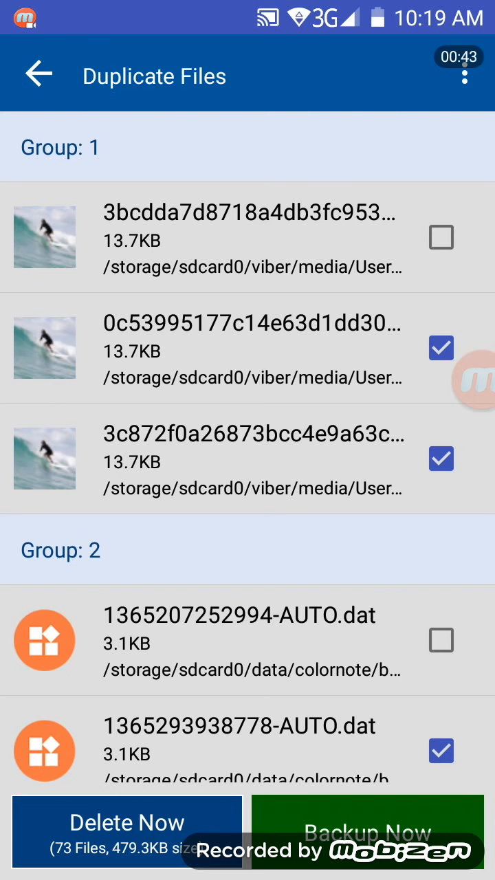
scroll("down", 3)
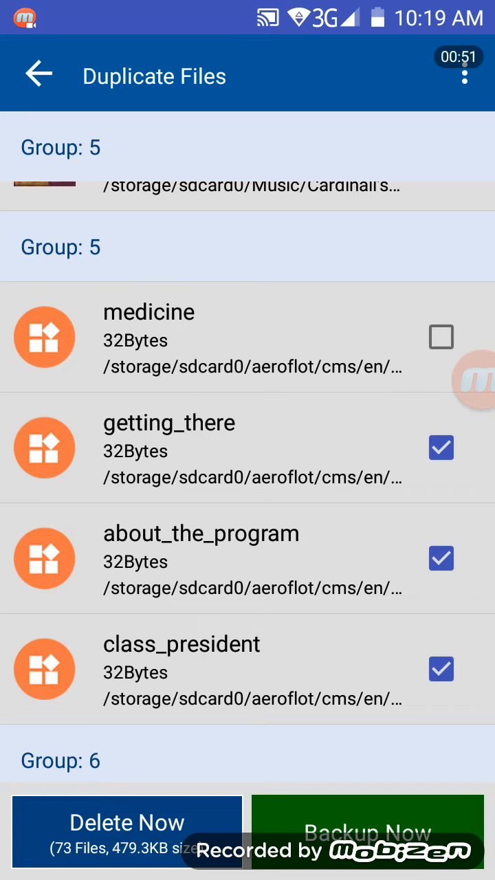
scroll("down", 3)
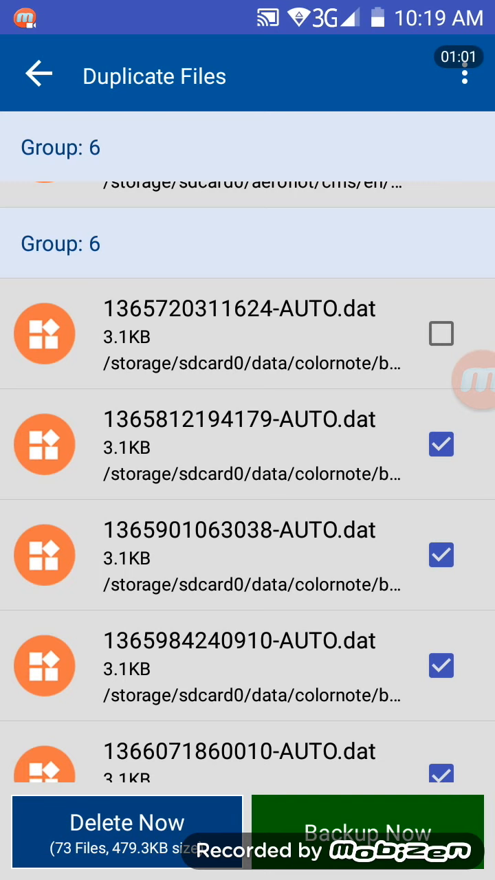
scroll("down", 3)
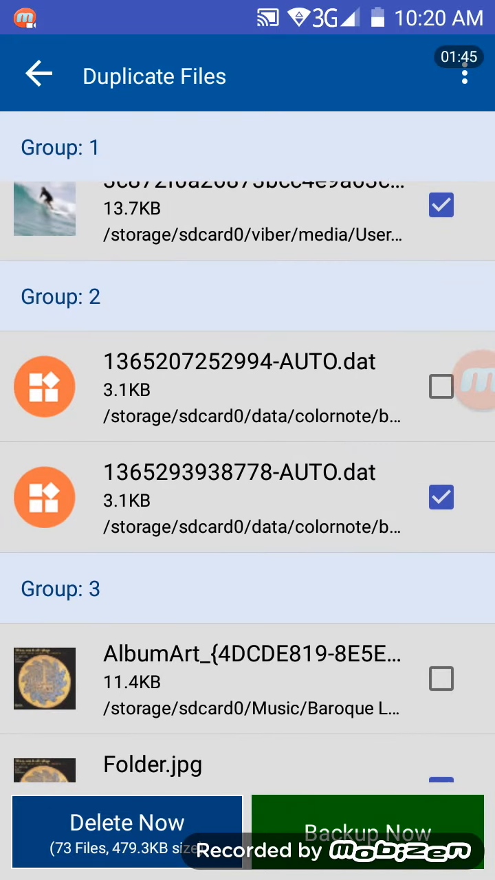
scroll("down", 3)
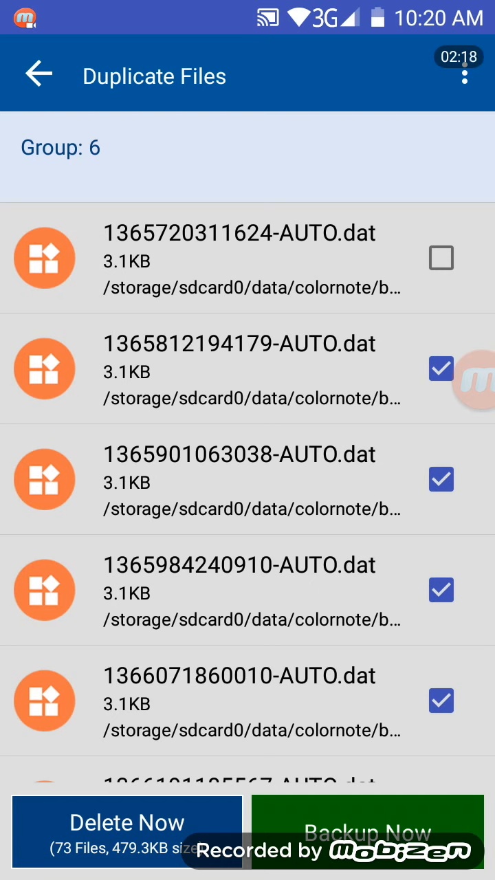
left_click(369, 822)
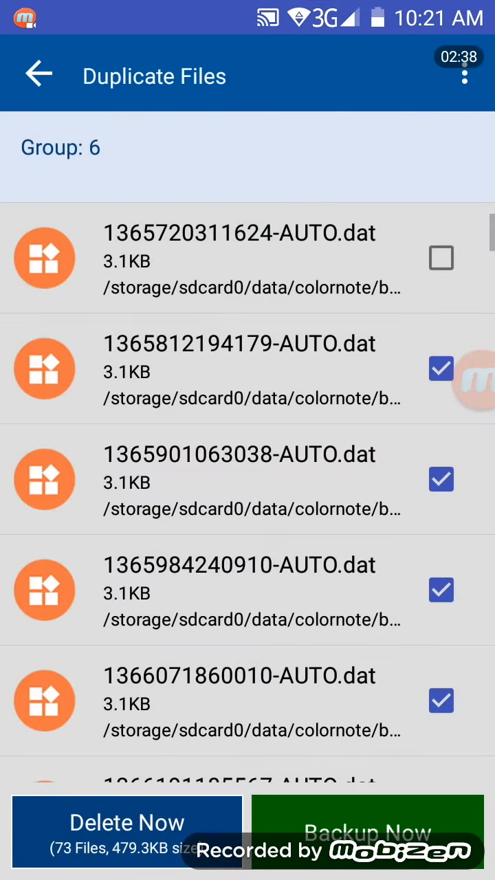
Step: Return home, reach Settings from the navigation menu, and enter the Ignore List folder picker
left_click(38, 74)
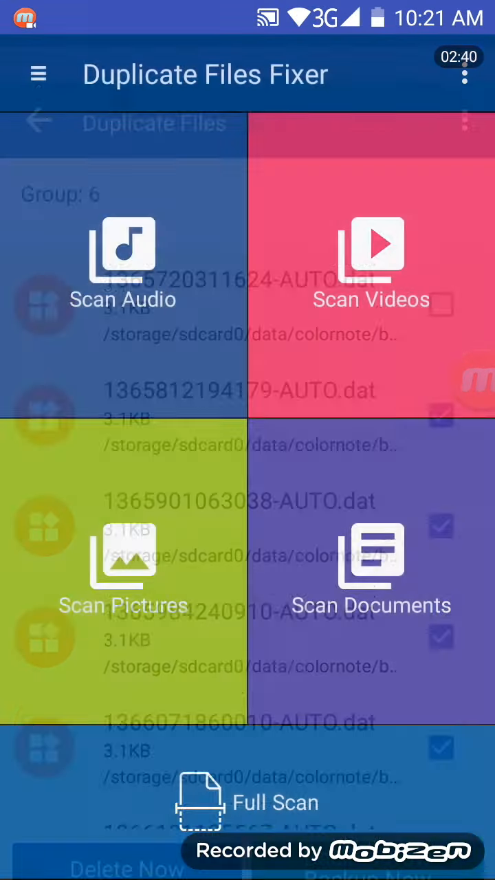
left_click(38, 75)
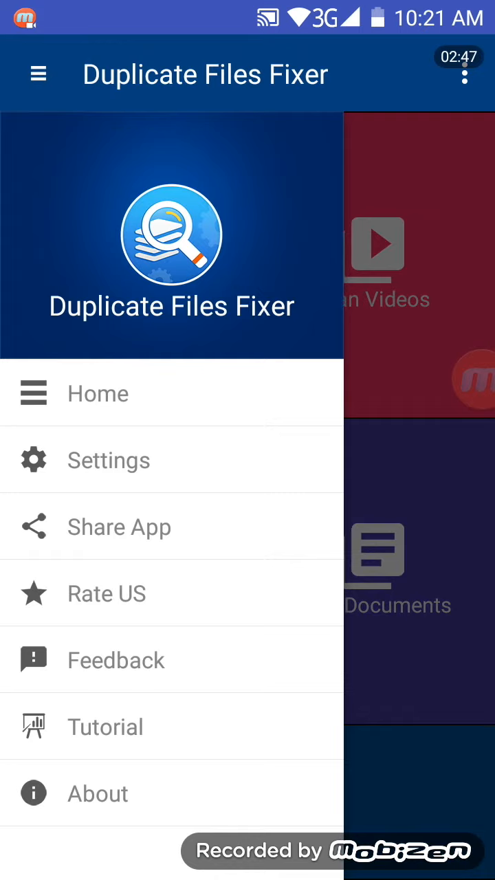
left_click(108, 459)
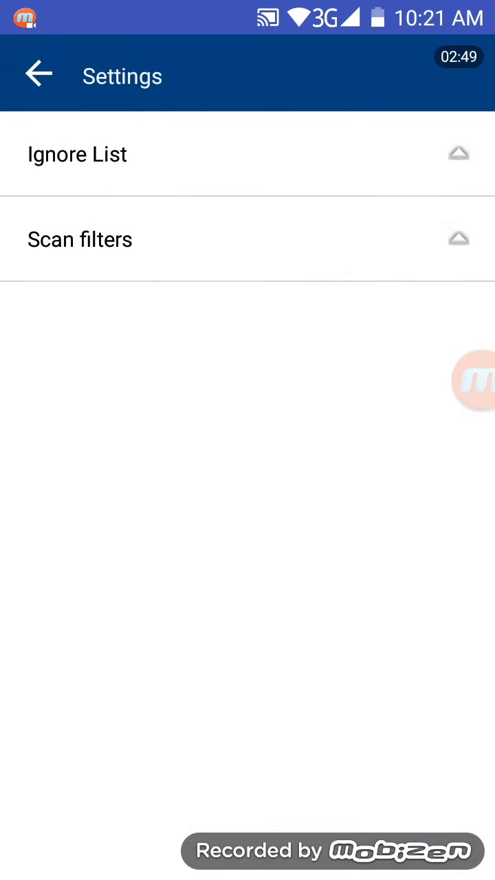
left_click(80, 239)
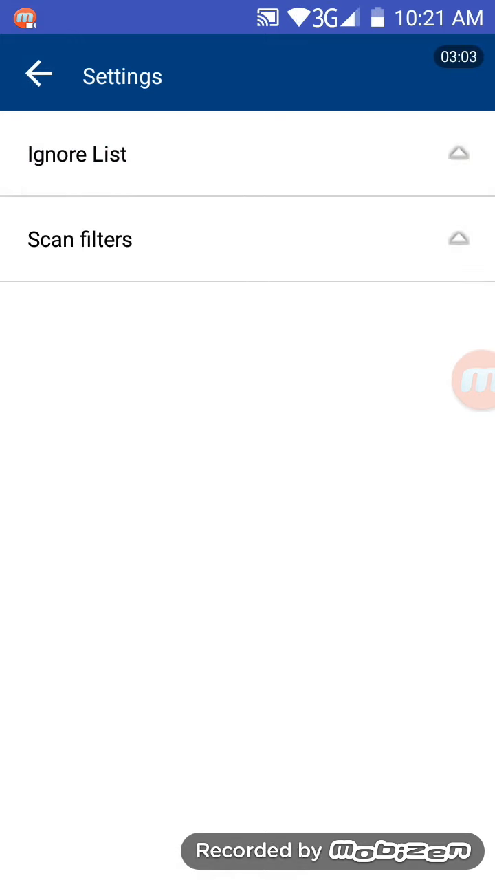
left_click(77, 154)
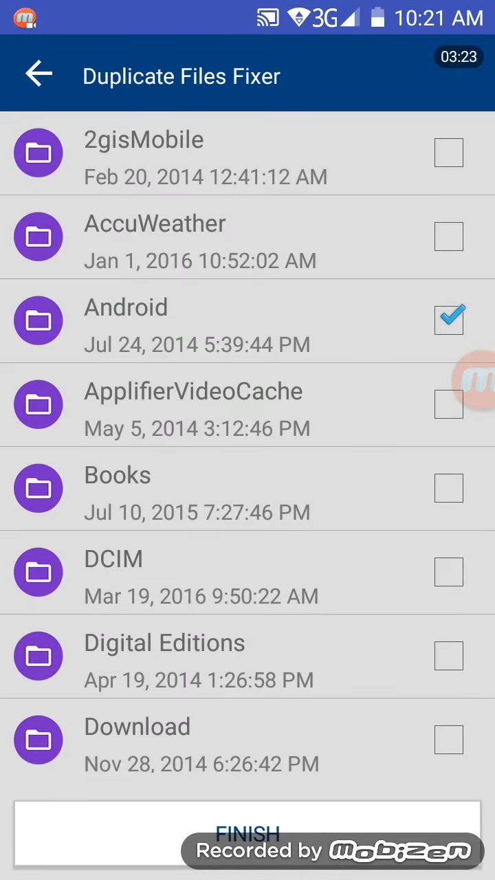
Step: Scroll the Ignore List folder picker with the Android folder checked
scroll("down", 3)
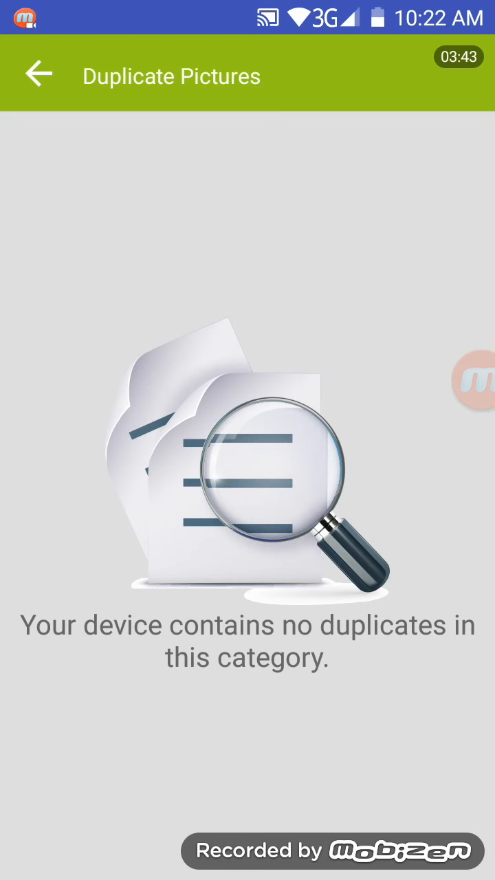
Step: Go back to the home screen from the empty Duplicate Pictures result
left_click(38, 74)
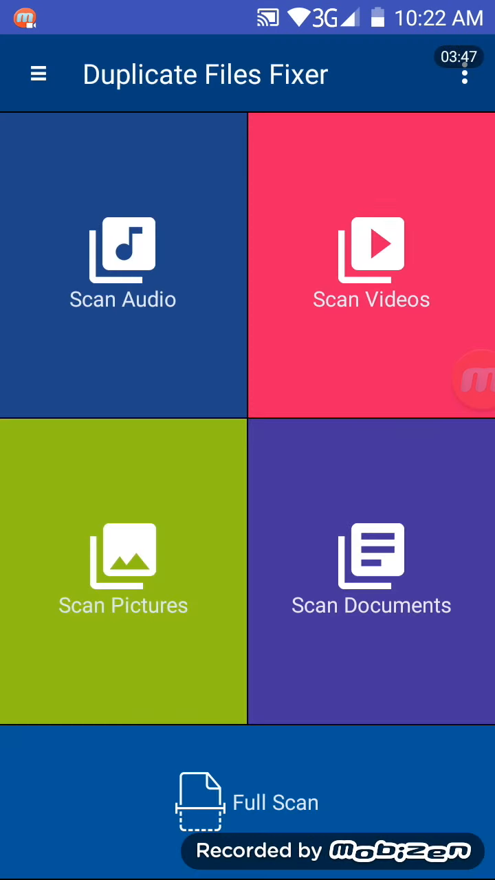
Step: Run Full Scan again and review the 19 duplicate files (317.4KB) marked for deletion
left_click(248, 800)
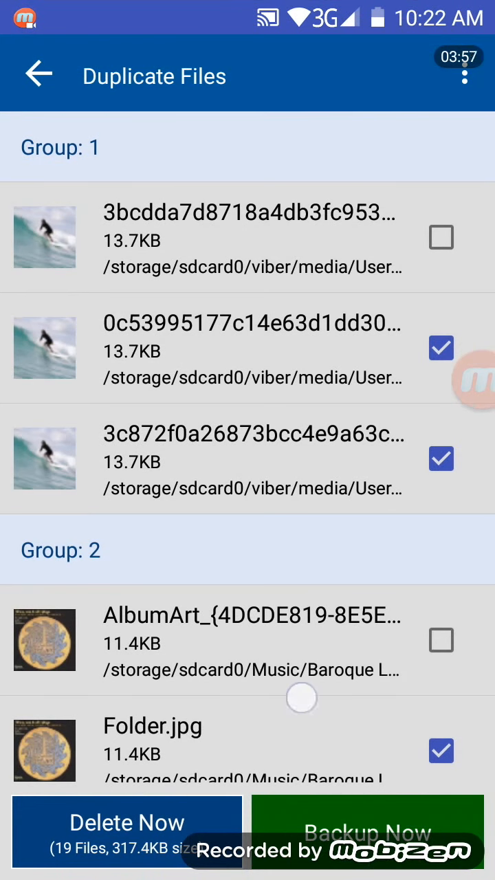
scroll("down", 3)
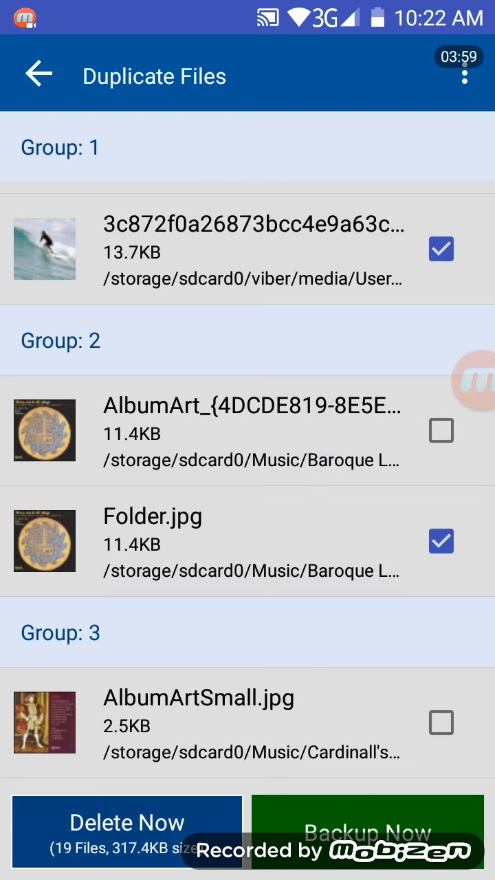